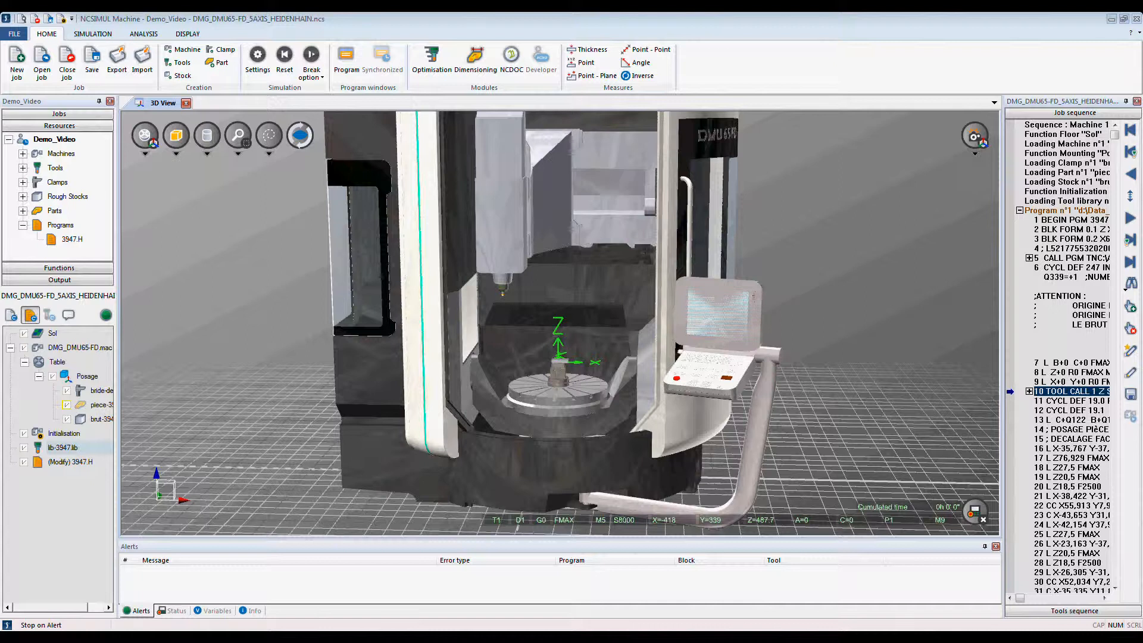
{"action": "mouse_move", "coordinate": [634, 562]}
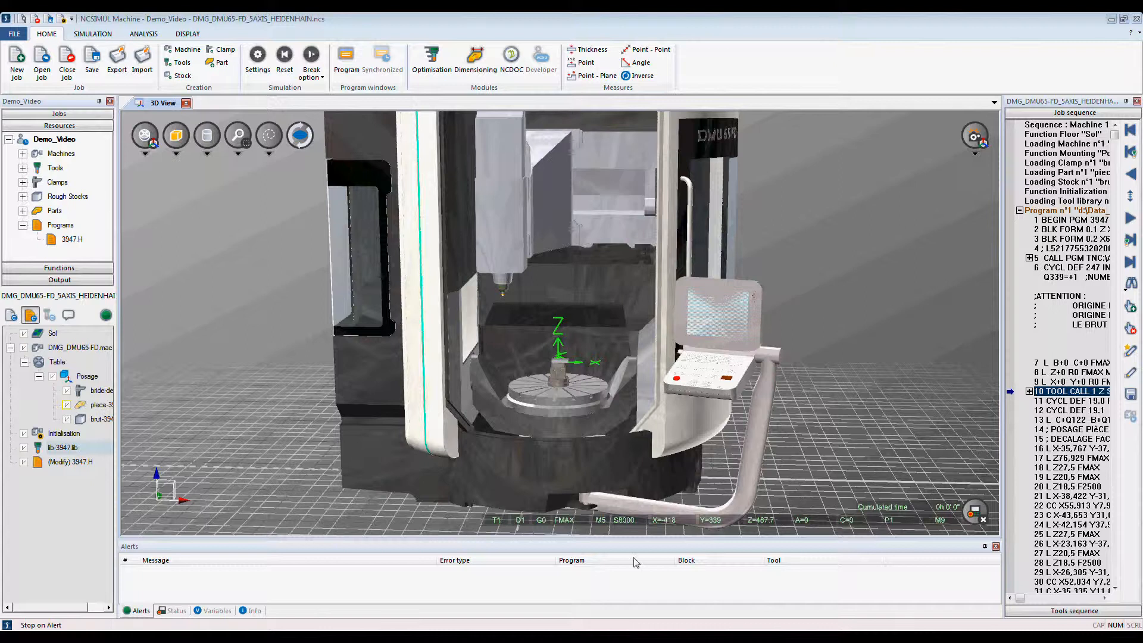
Run the DMU65 machining program from the Simulation controls using Play
{"action": "left_click", "coordinate": [93, 34]}
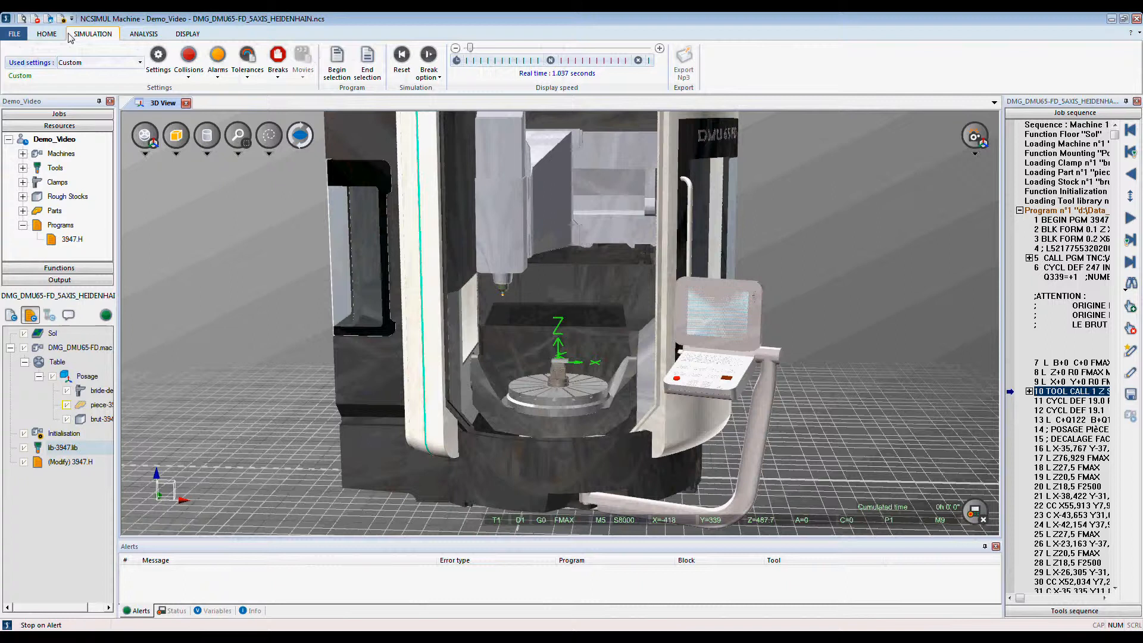
{"action": "left_click", "coordinate": [428, 58]}
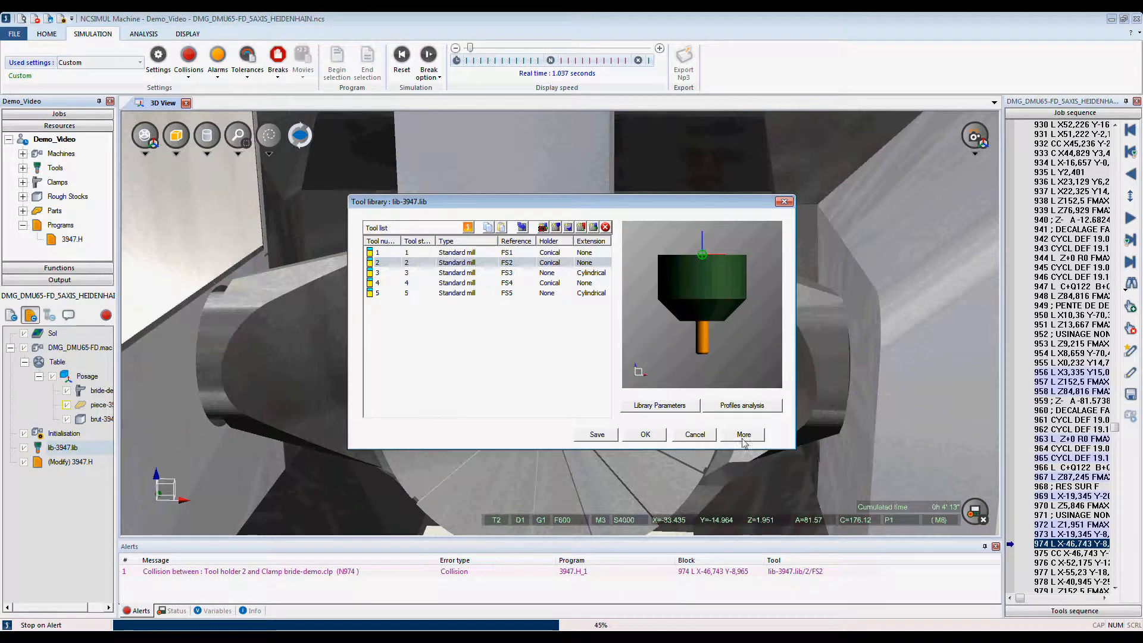
Close the tool library and confirm restarting from block 974 with the stock rebuilt
{"action": "left_click", "coordinate": [742, 435]}
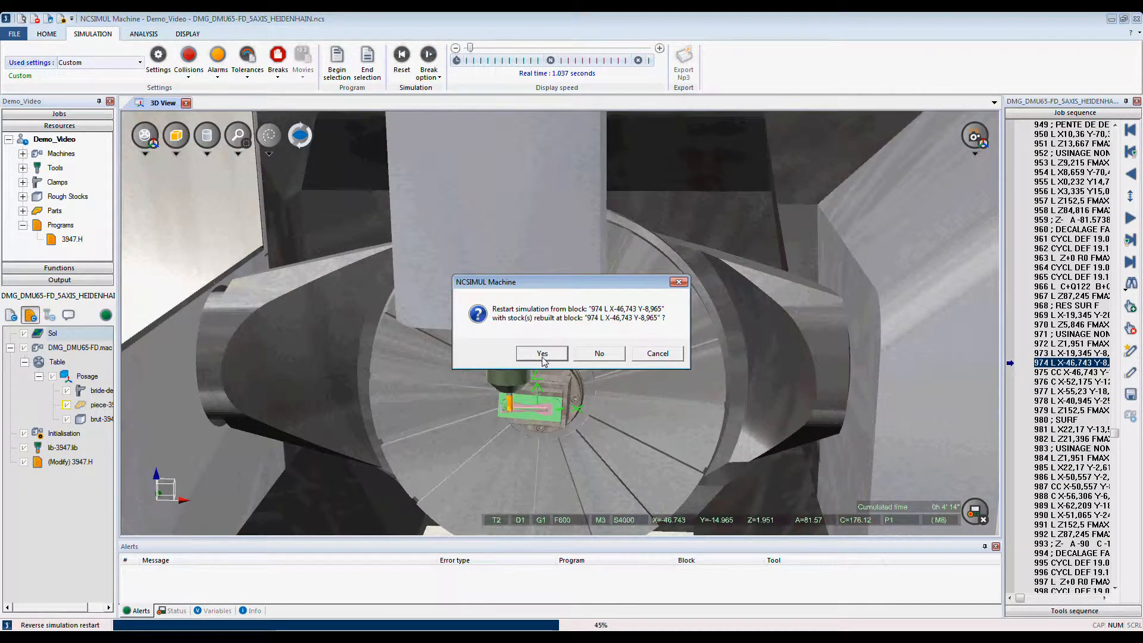
{"action": "left_click", "coordinate": [542, 353]}
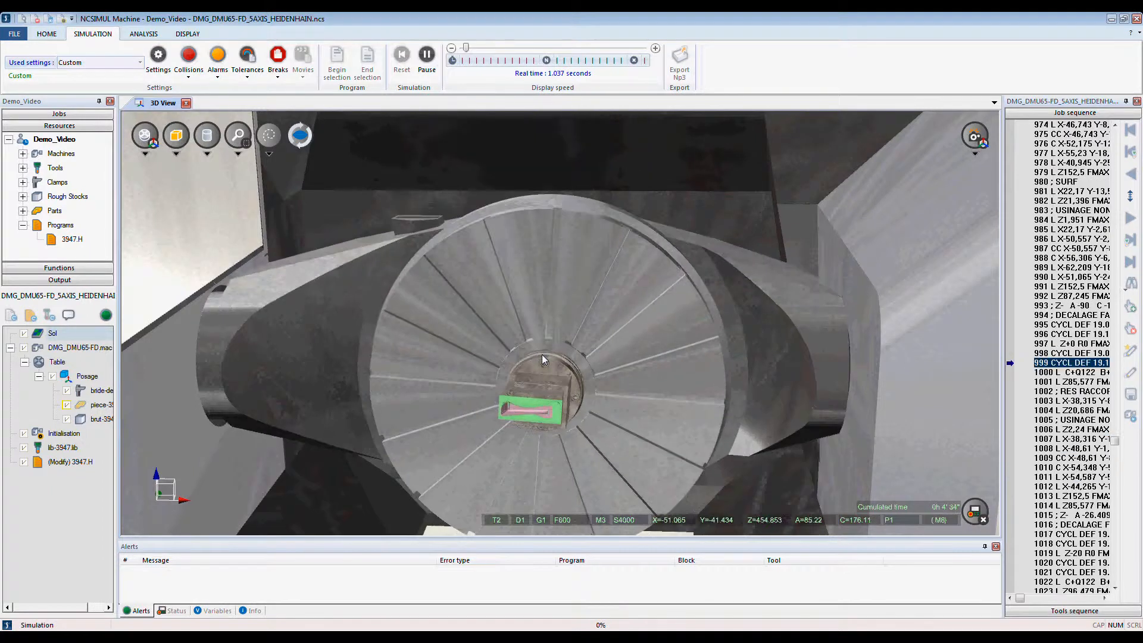